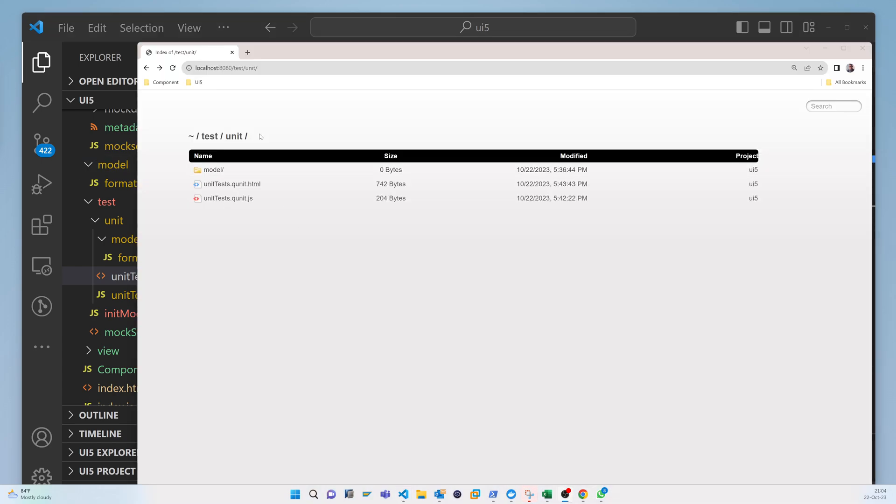
Open index.html from the localhost:8080 root, then open and close the Hello world dialog.
{"action": "left_click", "coordinate": [209, 135]}
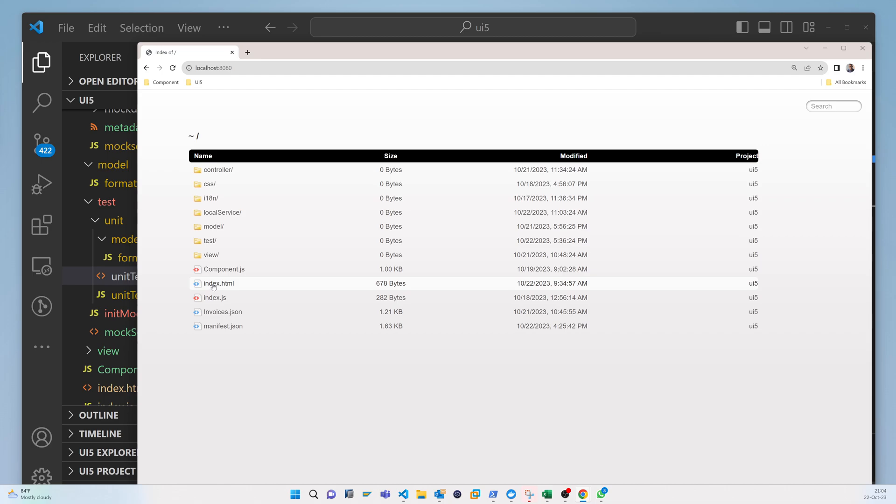
{"action": "left_click", "coordinate": [218, 283]}
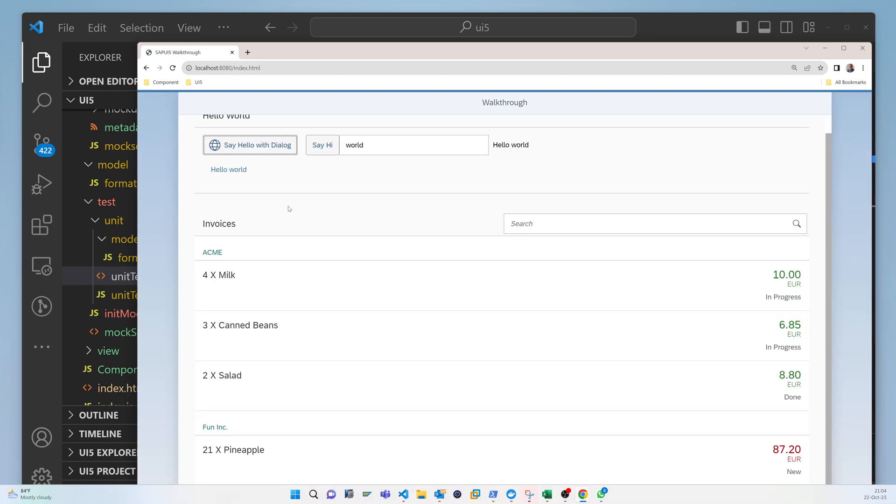
{"action": "left_click", "coordinate": [249, 144]}
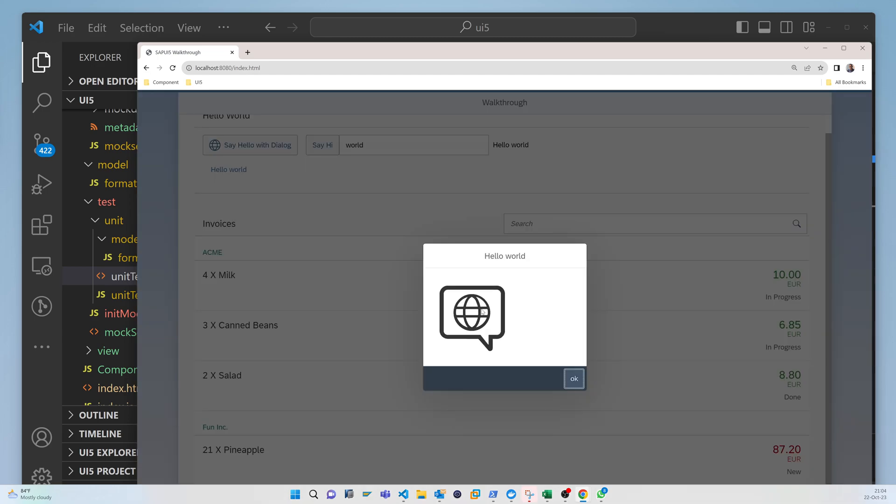
{"action": "mouse_move", "coordinate": [554, 369]}
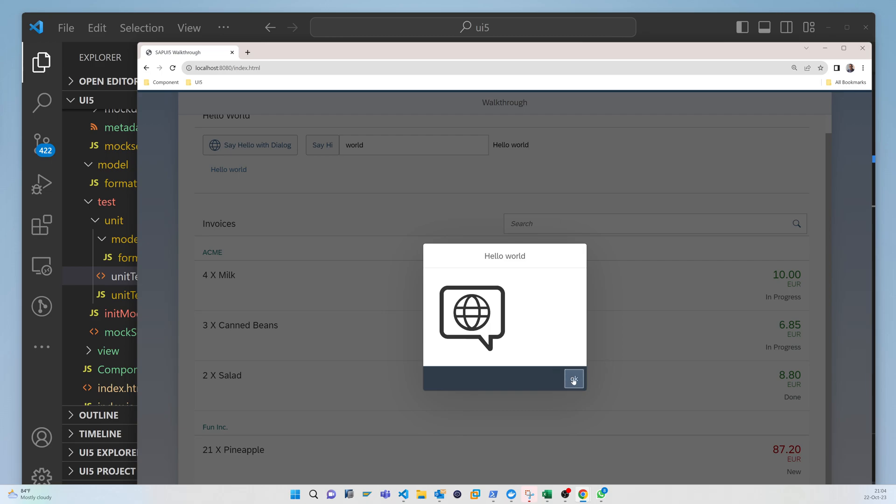
{"action": "left_click", "coordinate": [573, 379]}
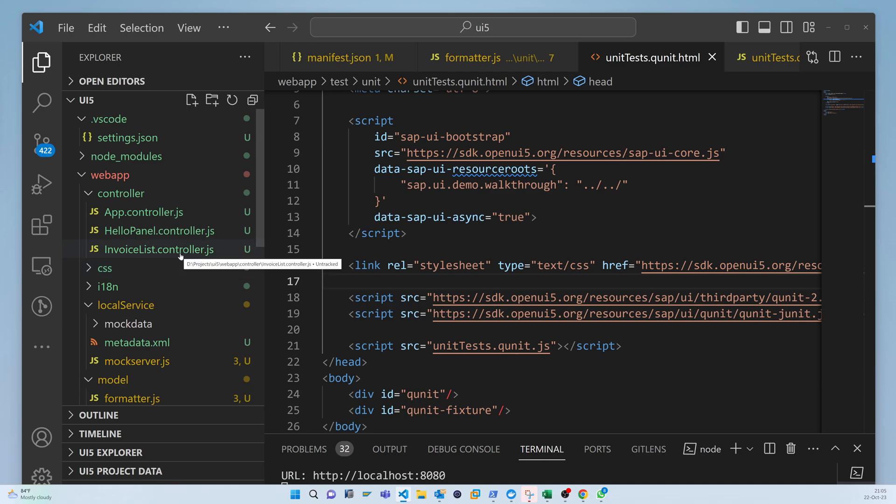
{"action": "mouse_move", "coordinate": [174, 193]}
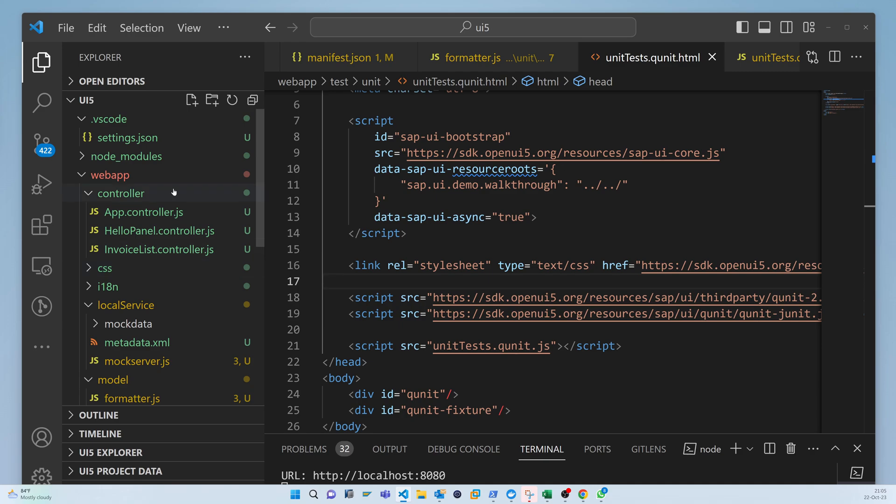
Collapse the controller and test/unit folders in the Explorer.
{"action": "left_click", "coordinate": [120, 194]}
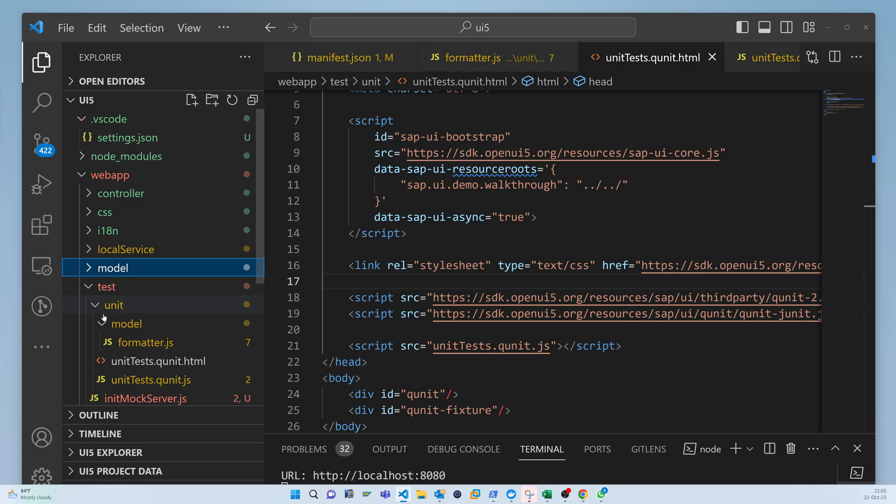
{"action": "left_click", "coordinate": [114, 305]}
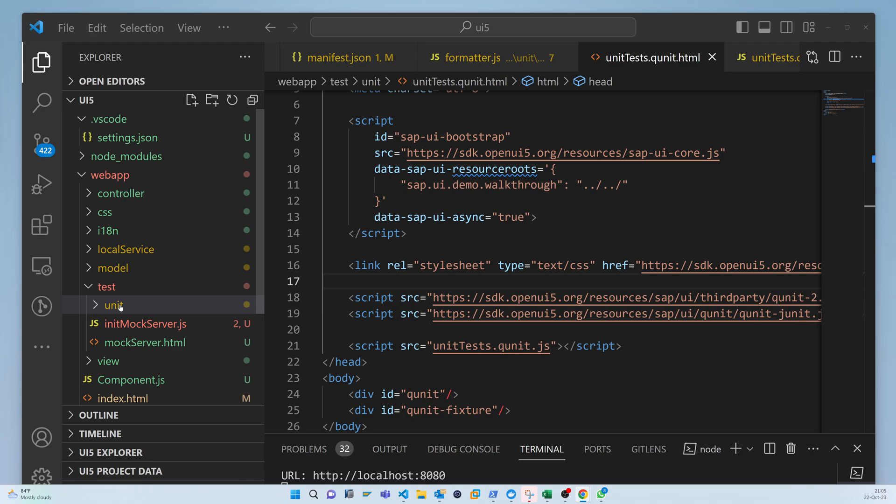
{"action": "mouse_move", "coordinate": [106, 293]}
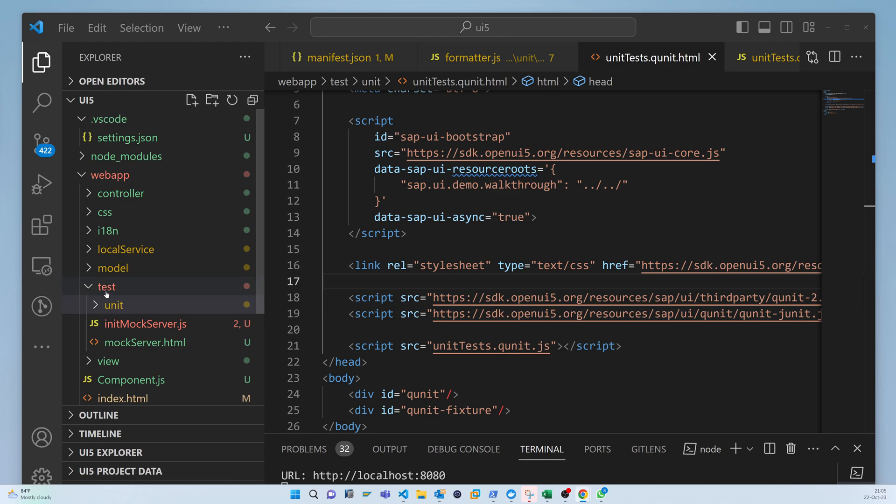
Create an 'integration' folder under test containing a new NavigationJourney.js file.
{"action": "left_click", "coordinate": [106, 286]}
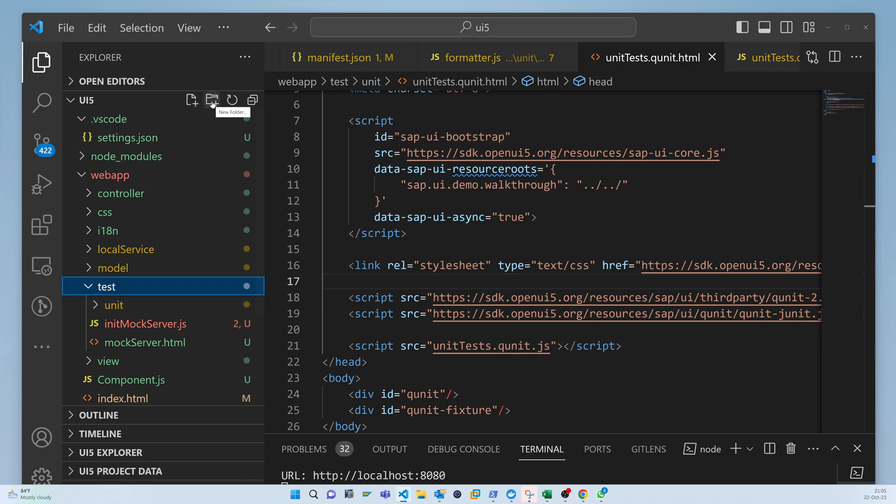
{"action": "left_click", "coordinate": [211, 99]}
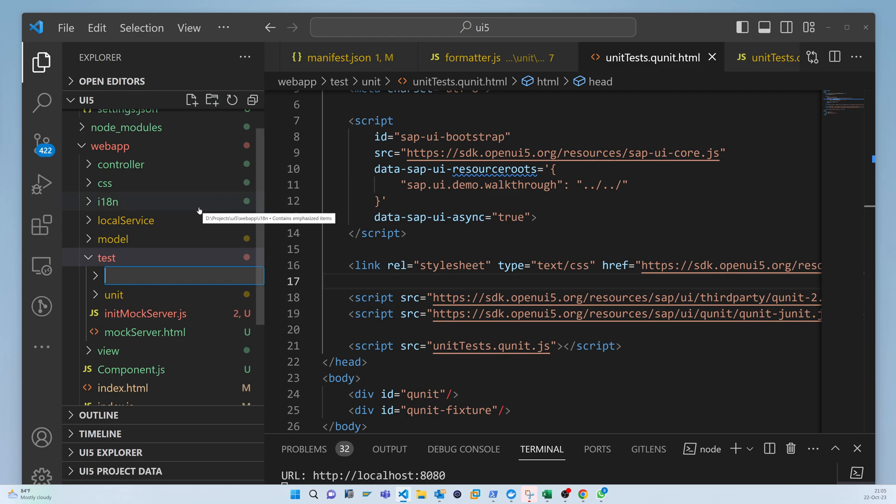
{"action": "type", "text": "integration"}
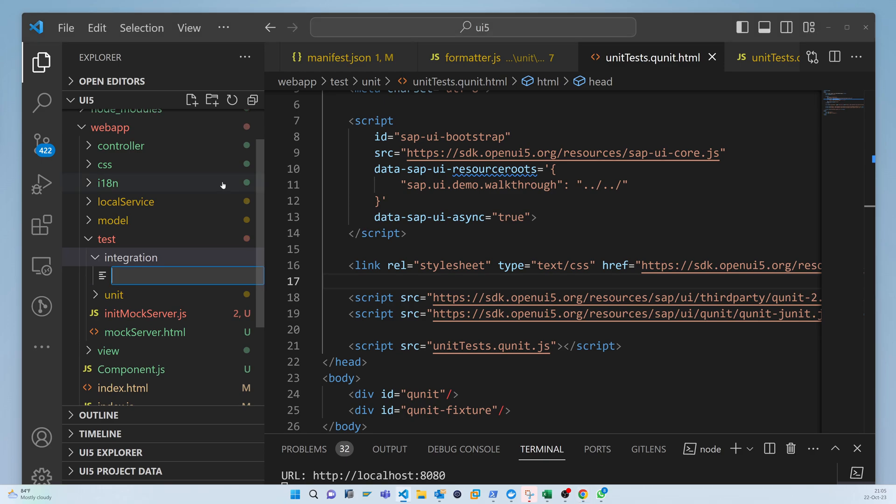
{"action": "type", "text": "NavigationJourney.js"}
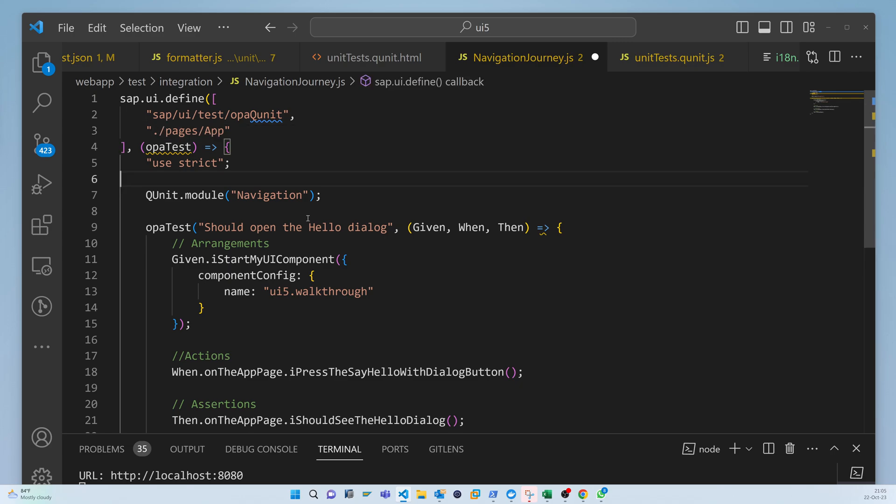
Change the component name prefix in NavigationJourney.js to sap.ui.demo.walkthrough.
{"action": "scroll", "scroll_direction": "down", "scroll_amount": 3}
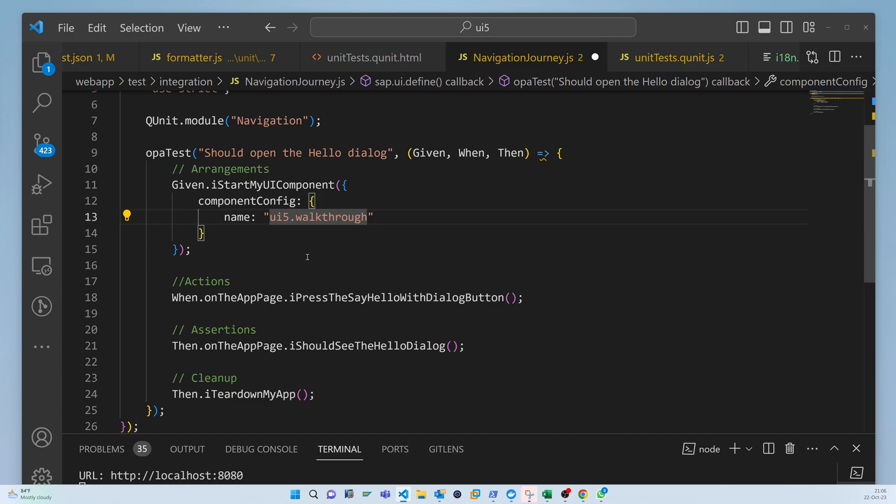
{"action": "double_click", "coordinate": [318, 217]}
{"action": "type", "text": "sap.ui.demo"}
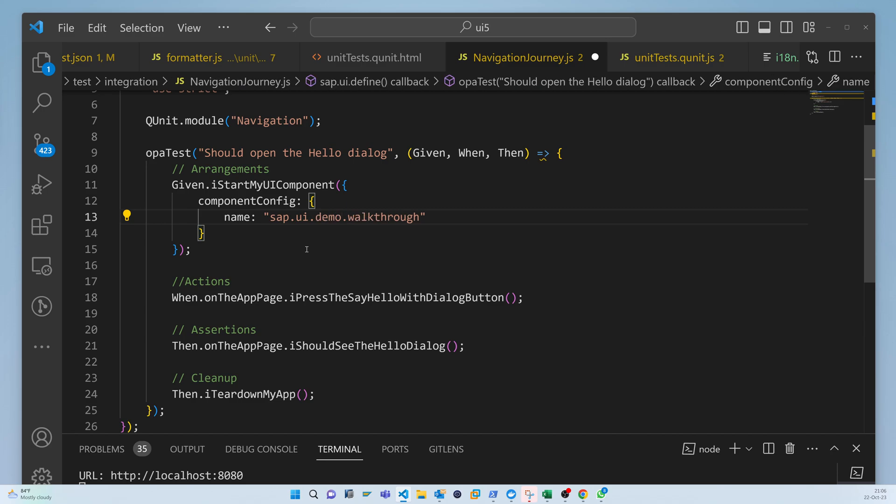
{"action": "double_click", "coordinate": [315, 217]}
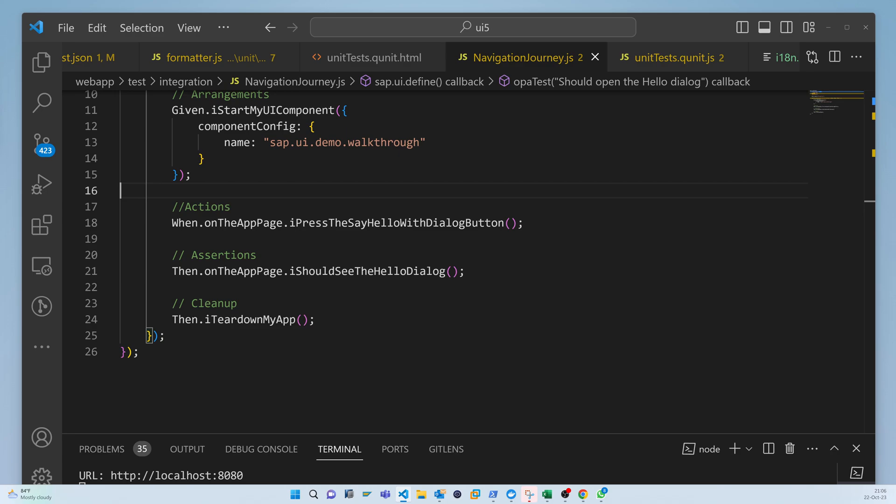
Create a 'pages' folder under integration and select it for the new App.js.
{"action": "left_click", "coordinate": [40, 62]}
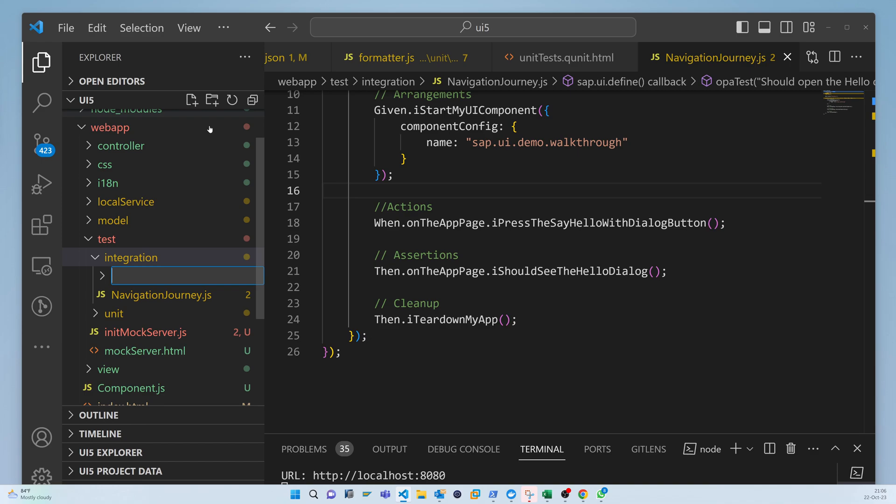
{"action": "type", "text": "pages"}
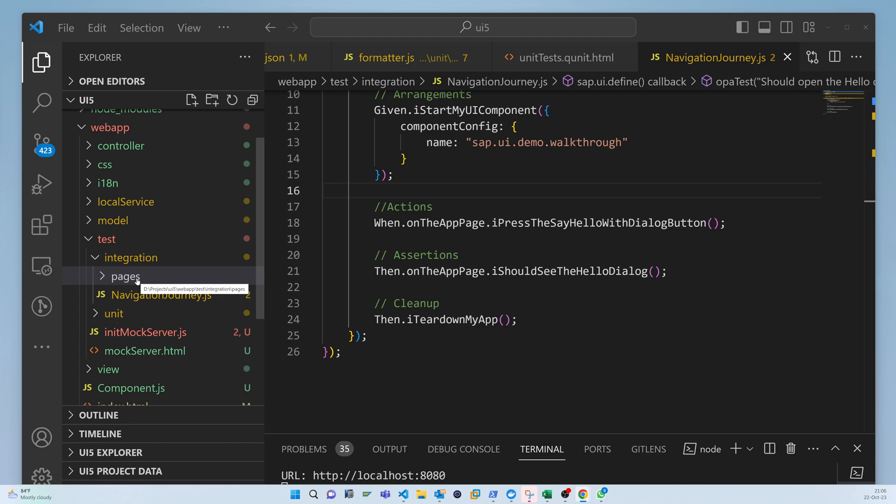
{"action": "left_click", "coordinate": [123, 276]}
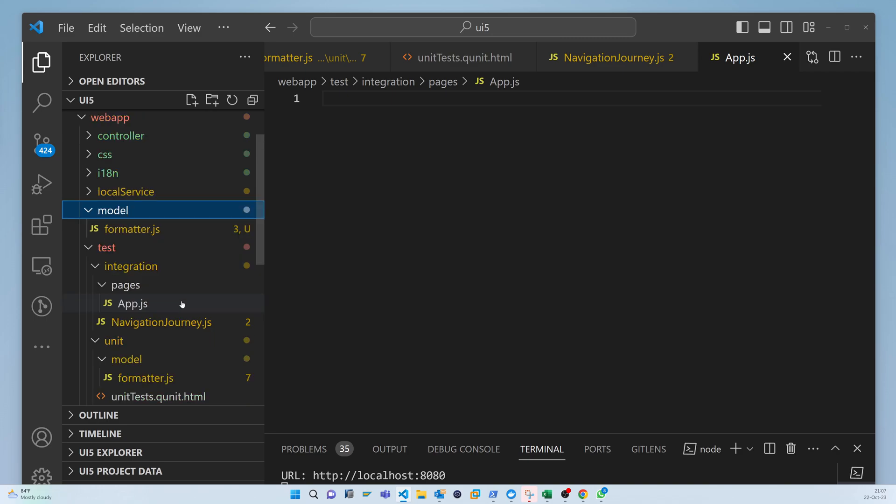
Complete App.js with the sap.ui view name, helloDialogButton Press action and dialog assertion.
{"action": "left_click", "coordinate": [132, 304]}
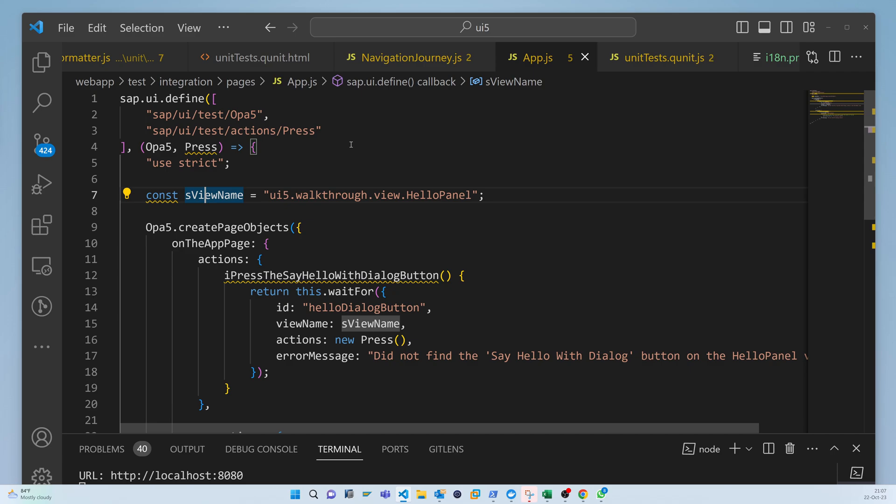
{"action": "type", "text": "sap.ui.demo"}
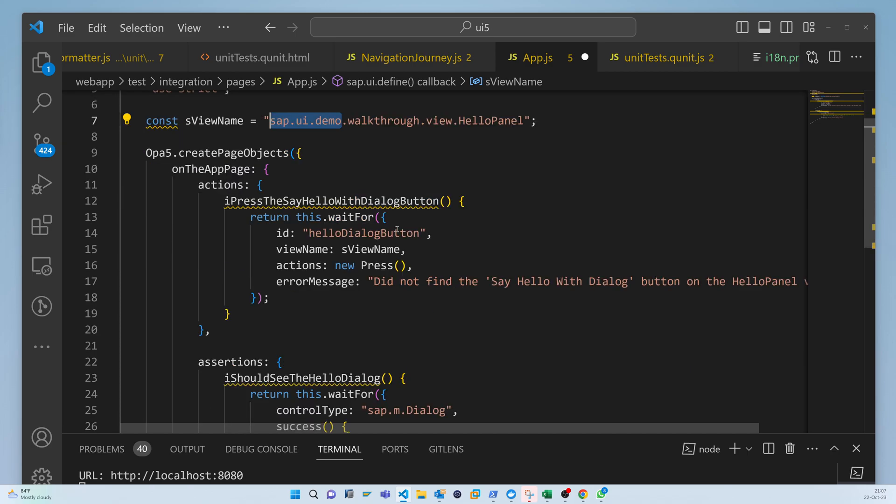
{"action": "left_click", "coordinate": [433, 233]}
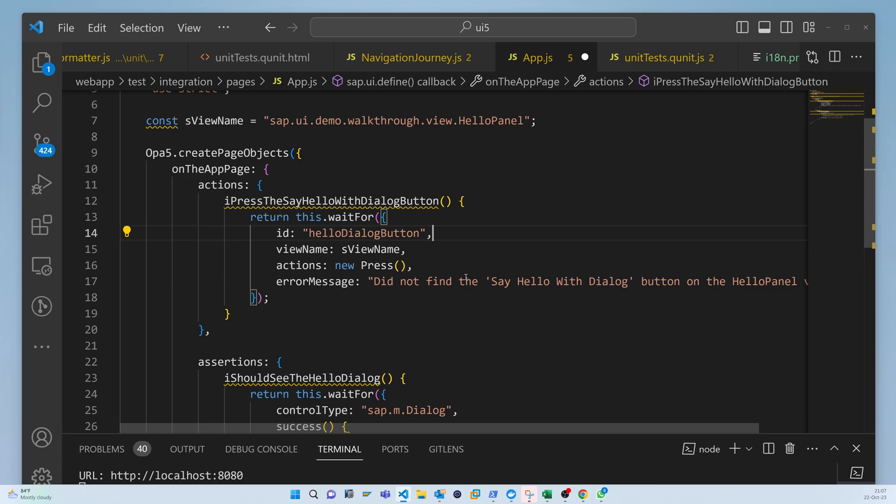
{"action": "scroll", "scroll_direction": "down", "scroll_amount": 3}
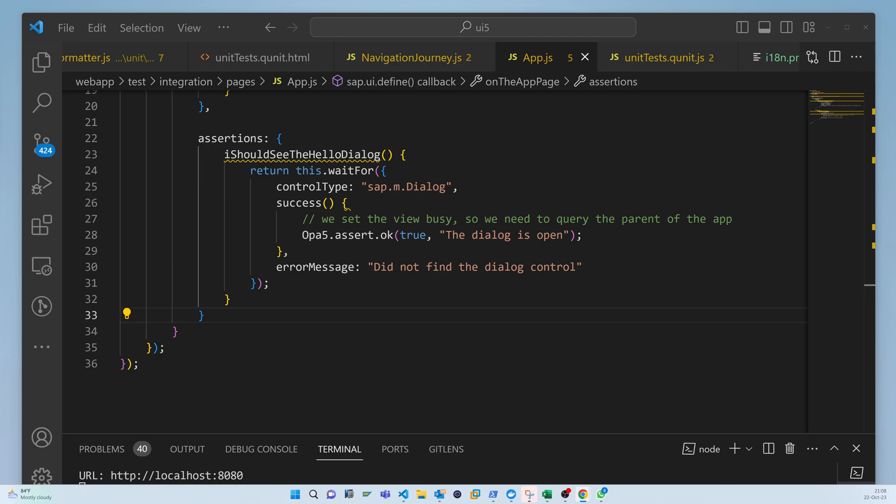
Create opaTests.qunit.html with sap.ui.demo.walkthrough mapped to ../../, then open unitTests.qunit.html.
{"action": "left_click", "coordinate": [40, 62]}
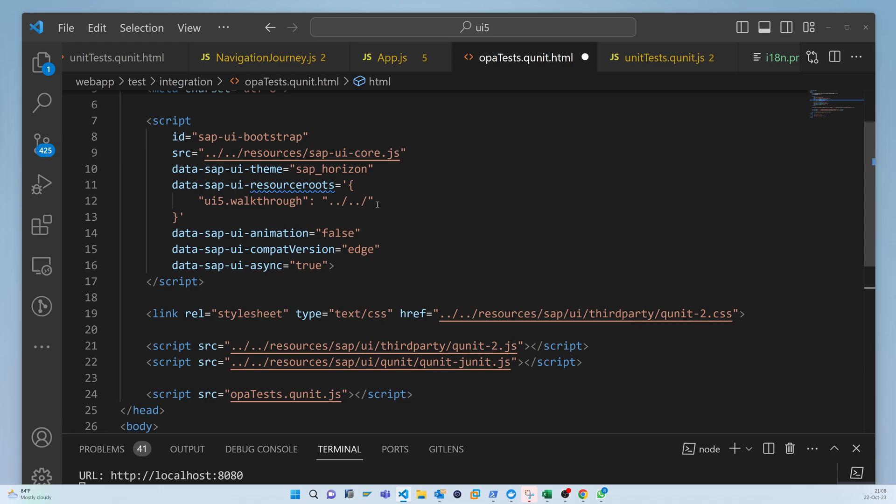
{"action": "type", "text": "sap.ui"}
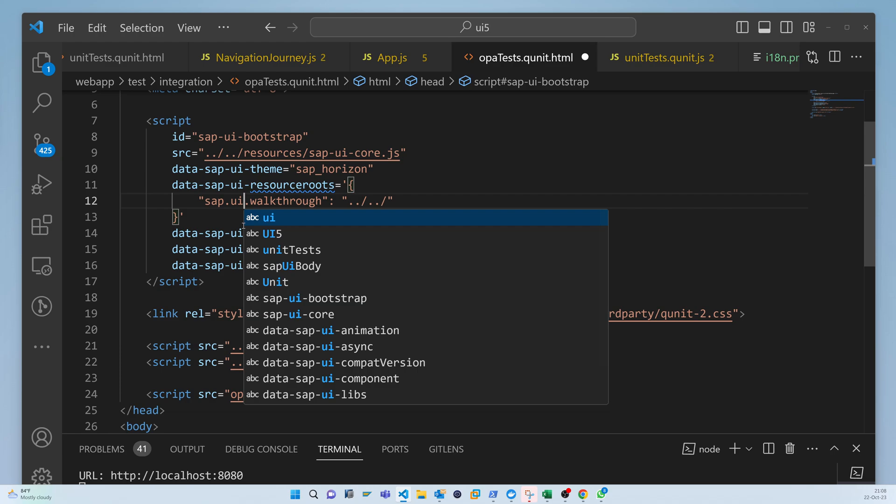
{"action": "type", "text": "demo"}
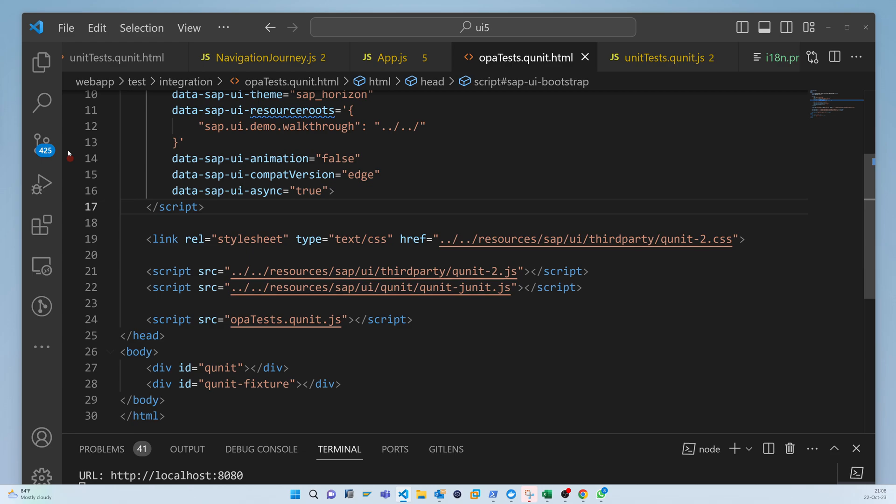
{"action": "left_click", "coordinate": [41, 61]}
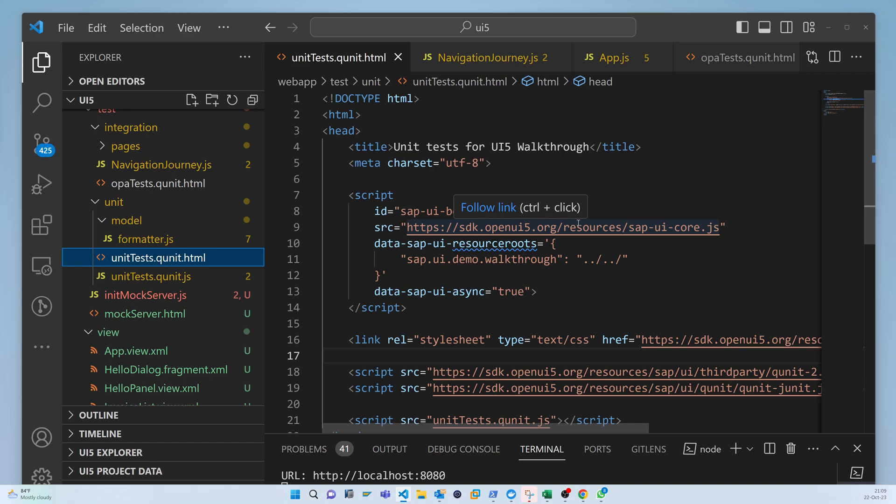
Return to opaTests.qunit.html to switch its UI5 and QUnit URLs to the OpenUI5 CDN.
{"action": "left_click", "coordinate": [735, 57]}
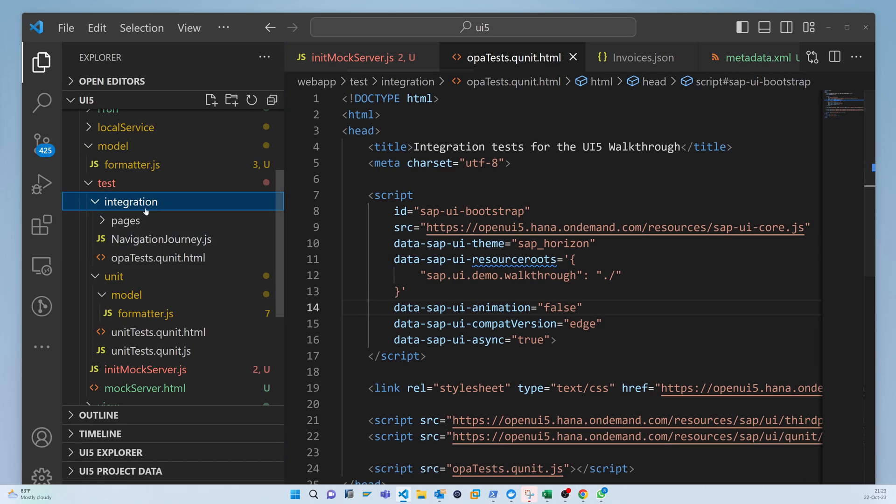
{"action": "mouse_move", "coordinate": [129, 295]}
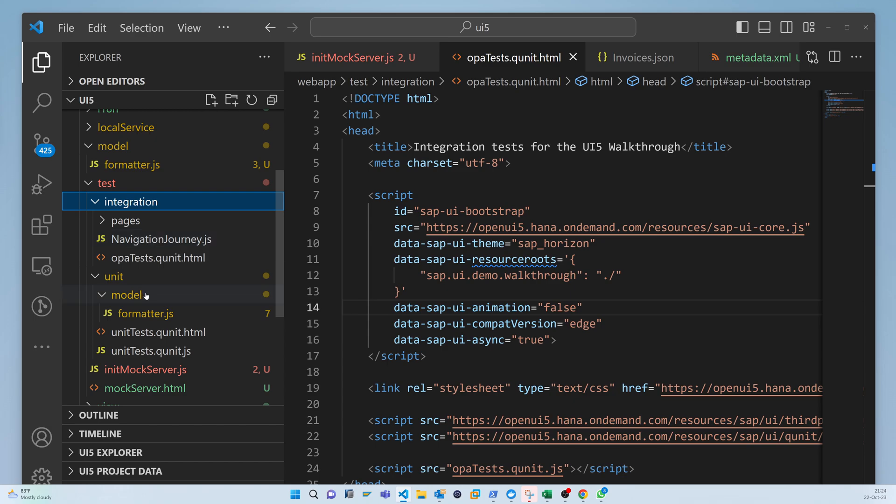
{"action": "mouse_move", "coordinate": [131, 295]}
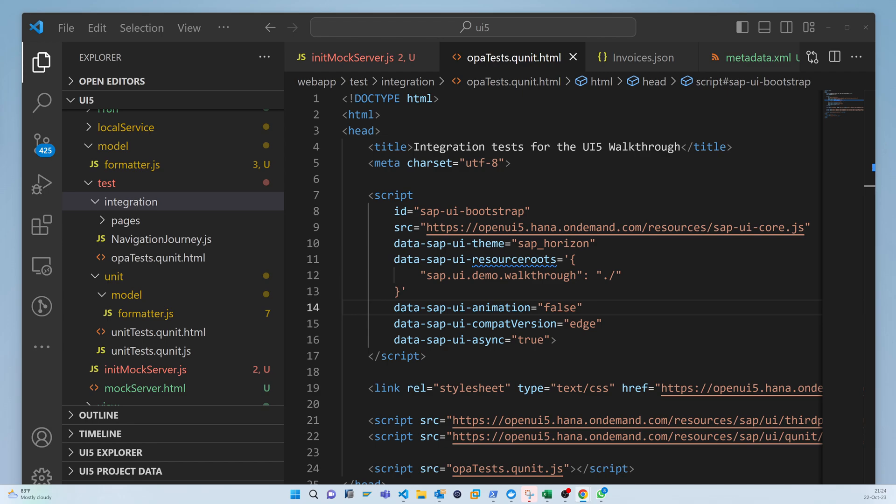
Add opaTests.qunit.js to integration and replace its ui5 namespace prefix with sap.
{"action": "left_click", "coordinate": [132, 201]}
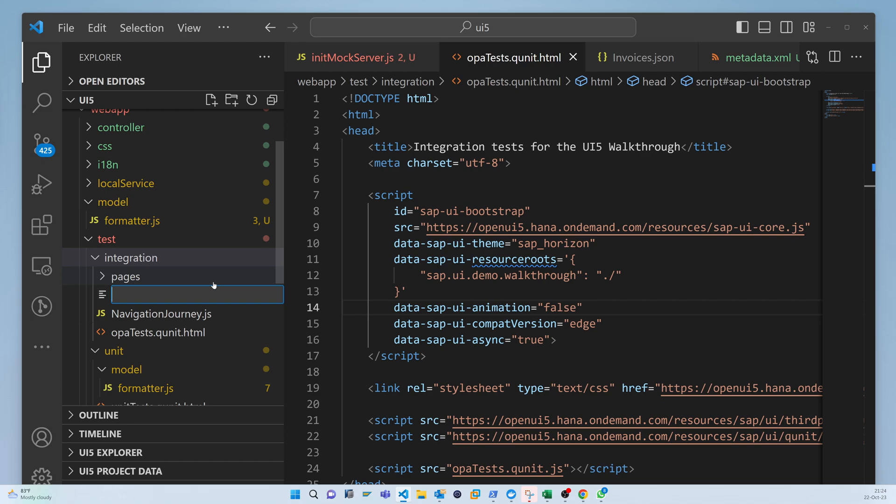
{"action": "type", "text": "opaTests.qunit.js"}
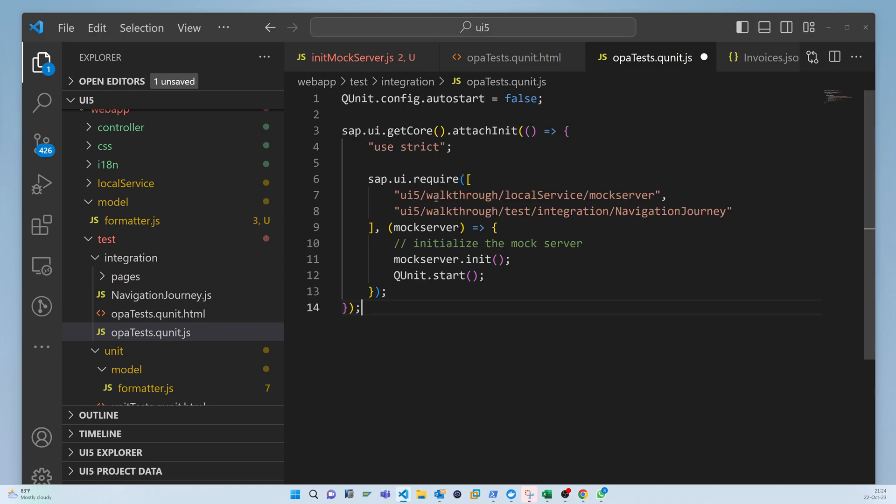
{"action": "double_click", "coordinate": [531, 195]}
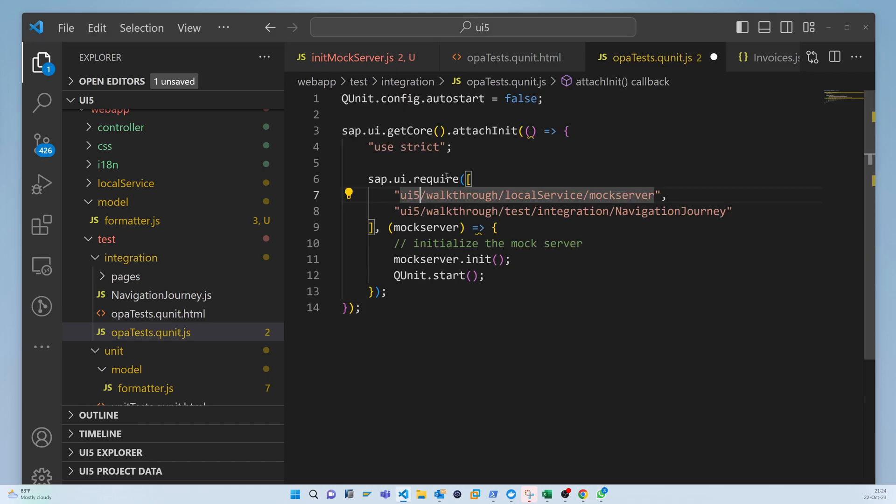
{"action": "type", "text": "sa"}
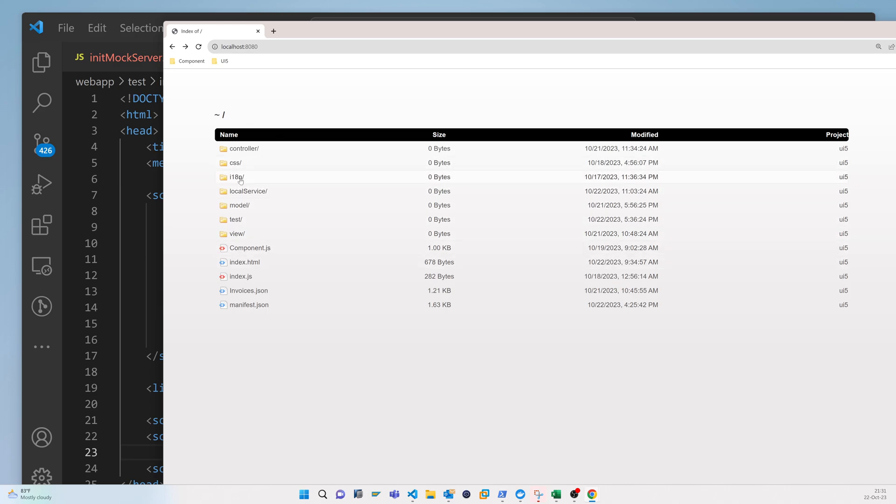
Browse test/ then integration/ and open opaTests.qunit.html.
{"action": "left_click", "coordinate": [233, 220]}
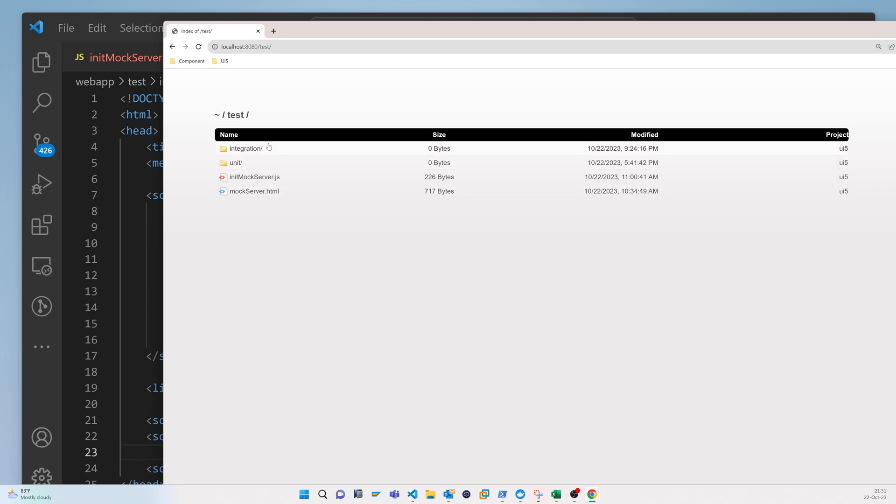
{"action": "left_click", "coordinate": [245, 148]}
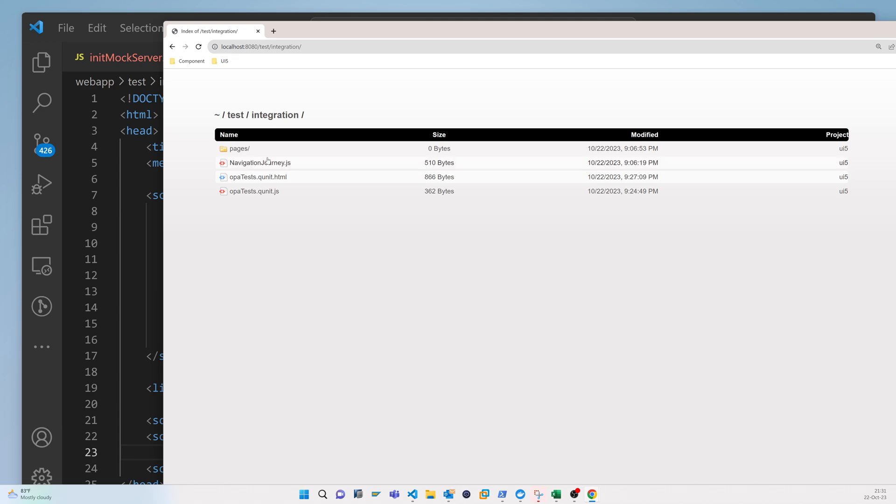
{"action": "left_click", "coordinate": [258, 176]}
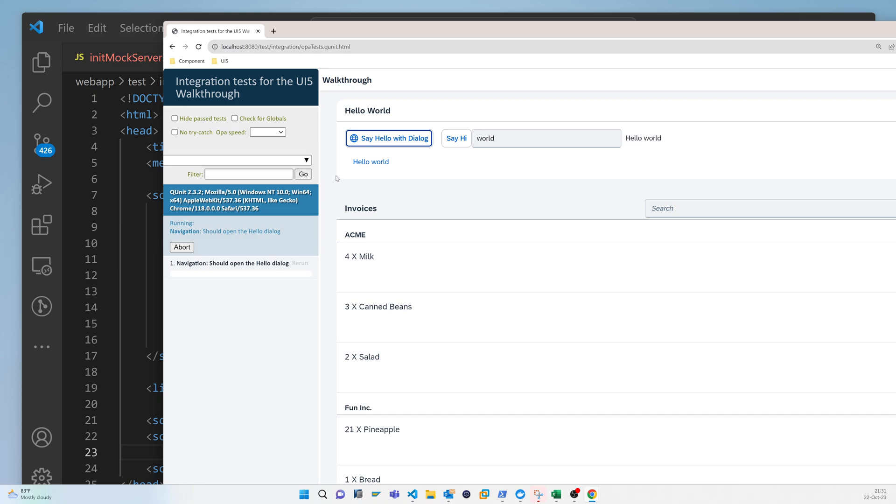
Open and close the Hello world dialog, then select the red 'Say Hello With Dialog' failure message.
{"action": "left_click", "coordinate": [389, 138]}
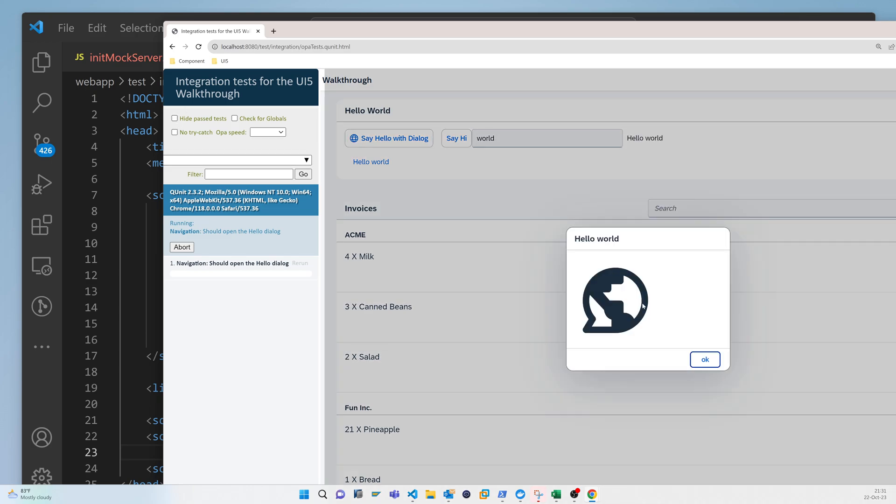
{"action": "left_click", "coordinate": [705, 359]}
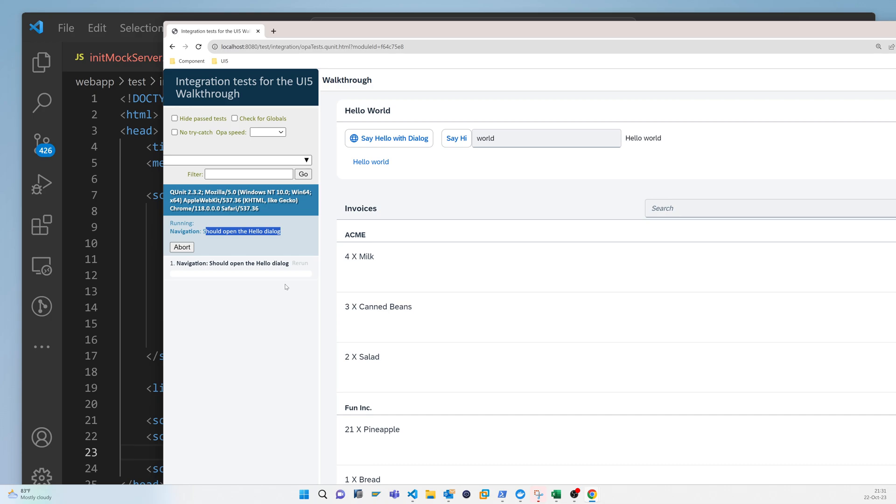
{"action": "mouse_move", "coordinate": [269, 247]}
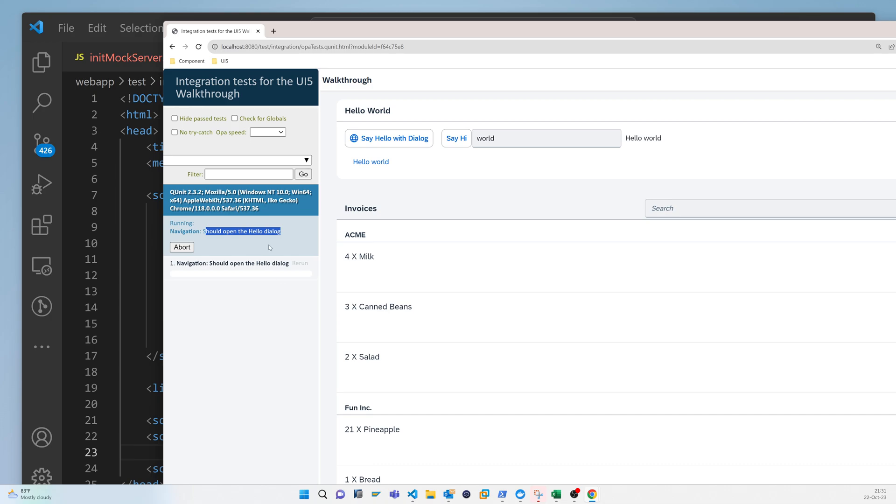
{"action": "mouse_move", "coordinate": [288, 252]}
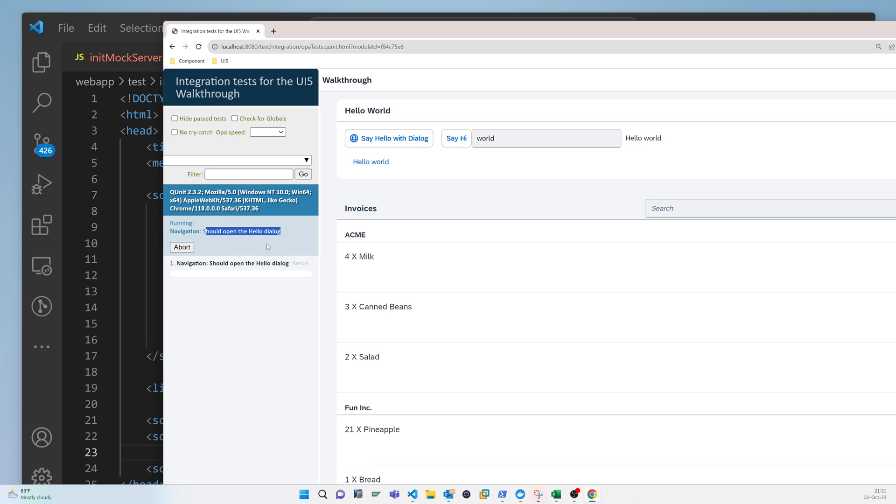
{"action": "mouse_move", "coordinate": [117, 183]}
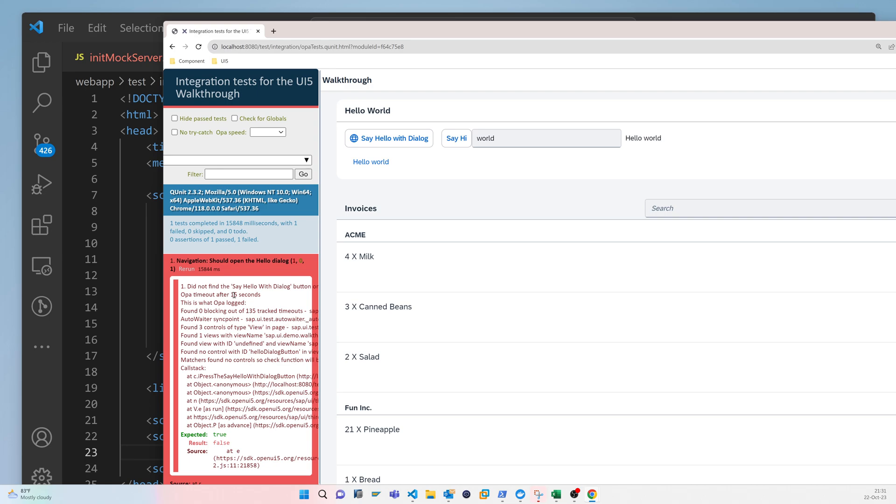
{"action": "left_click_drag", "start_coordinate": [181, 285], "coordinate": [284, 412]}
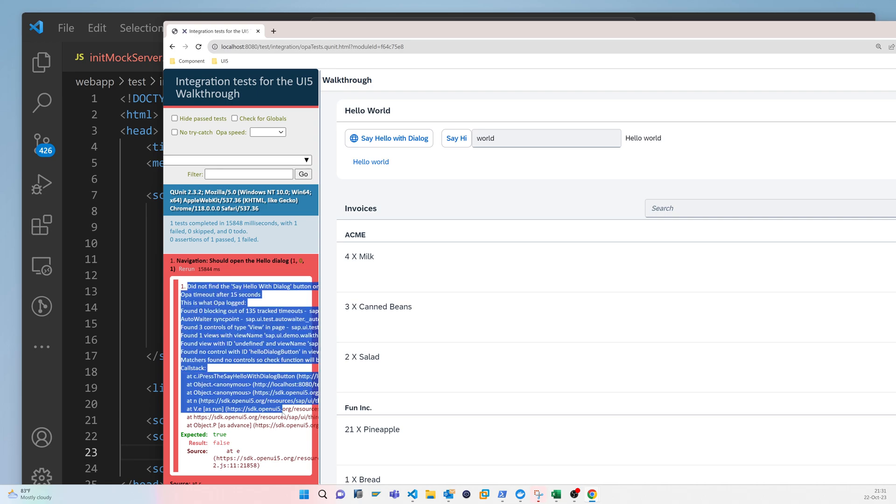